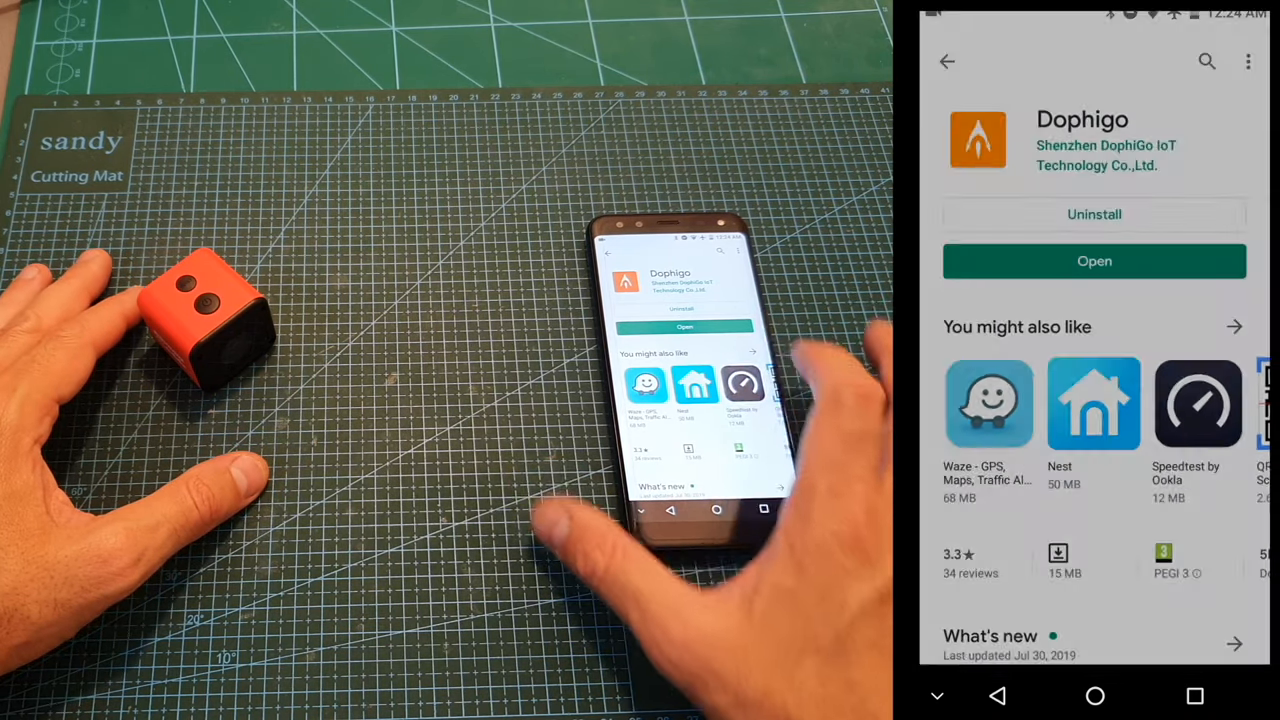
- Launch the Dophigo app from its Google Play Store page
left_click(1094, 260)
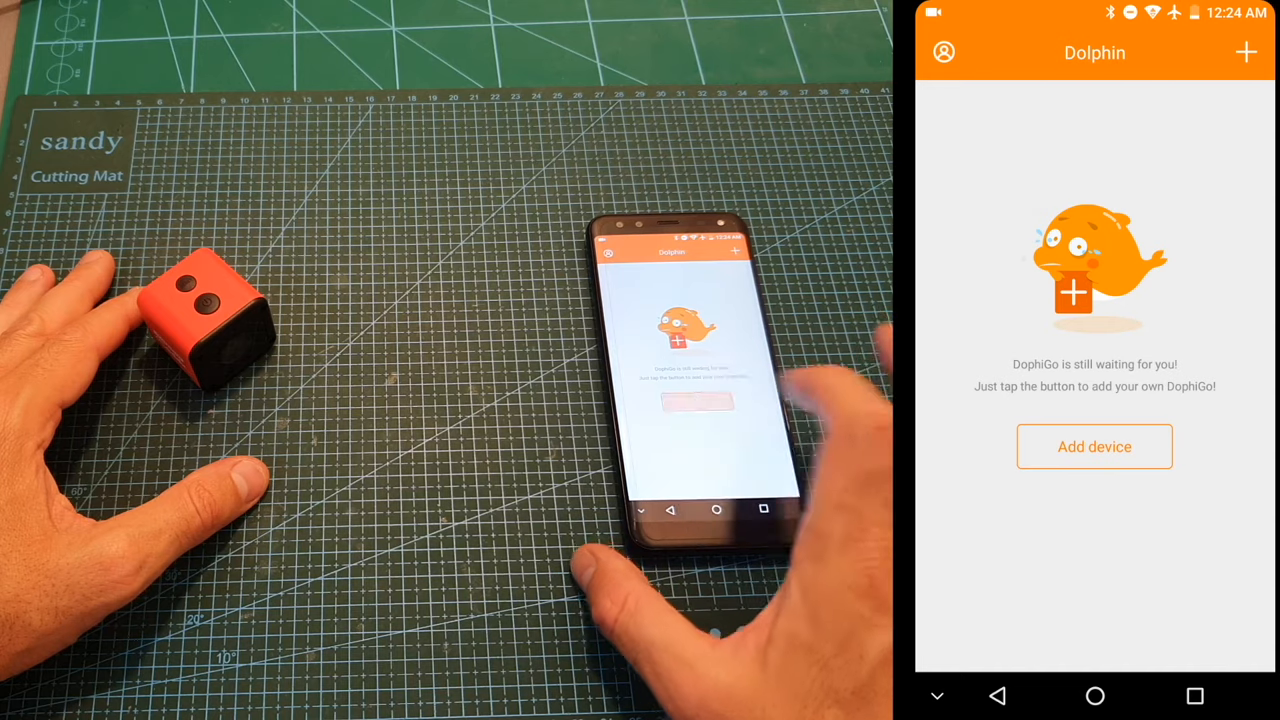
- Begin adding a smart camera L1 and continue past the entered 2.4G Wi-Fi and password
left_click(1094, 446)
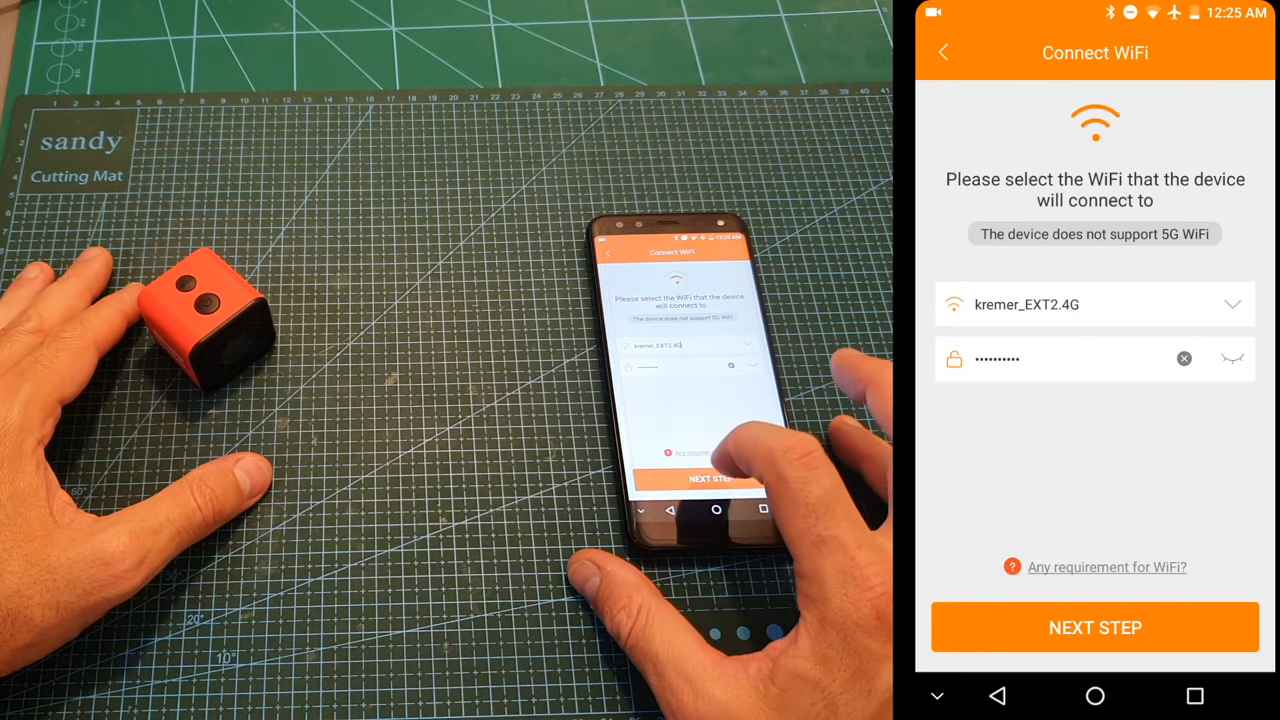
left_click(1094, 628)
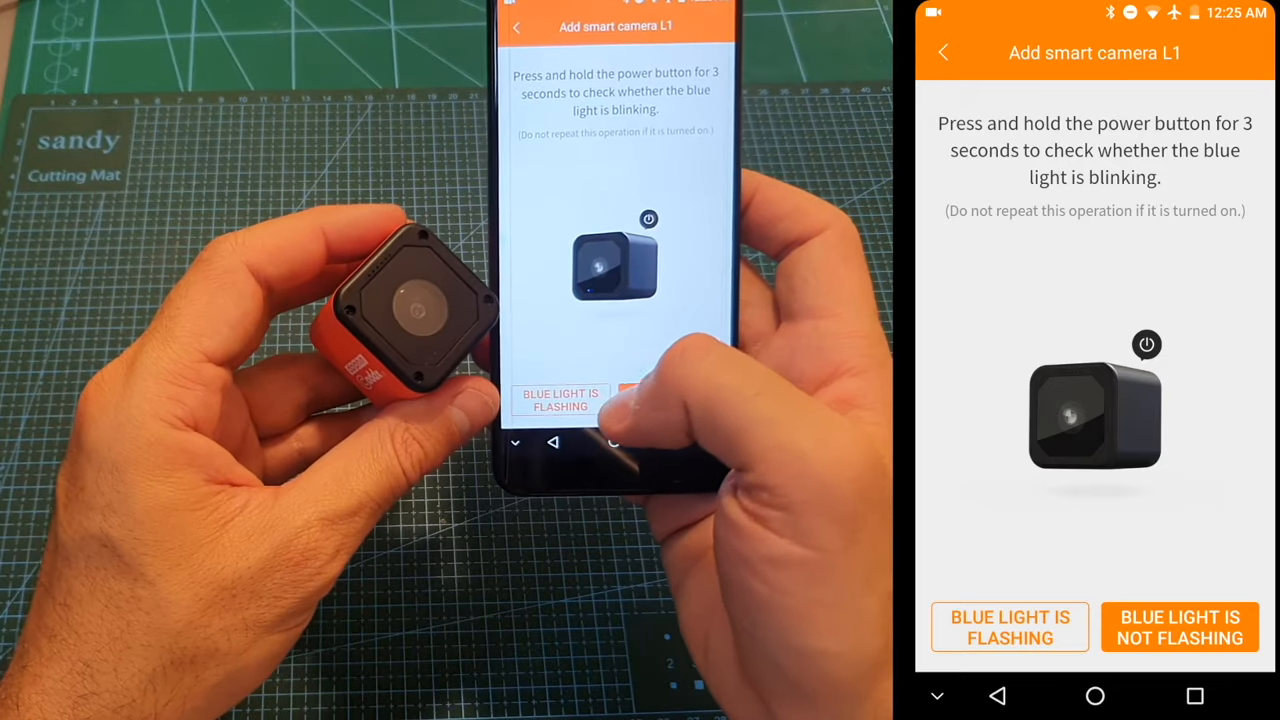
- Confirm the camera's blue light is flashing so it connects and asks for a name
left_click(1008, 628)
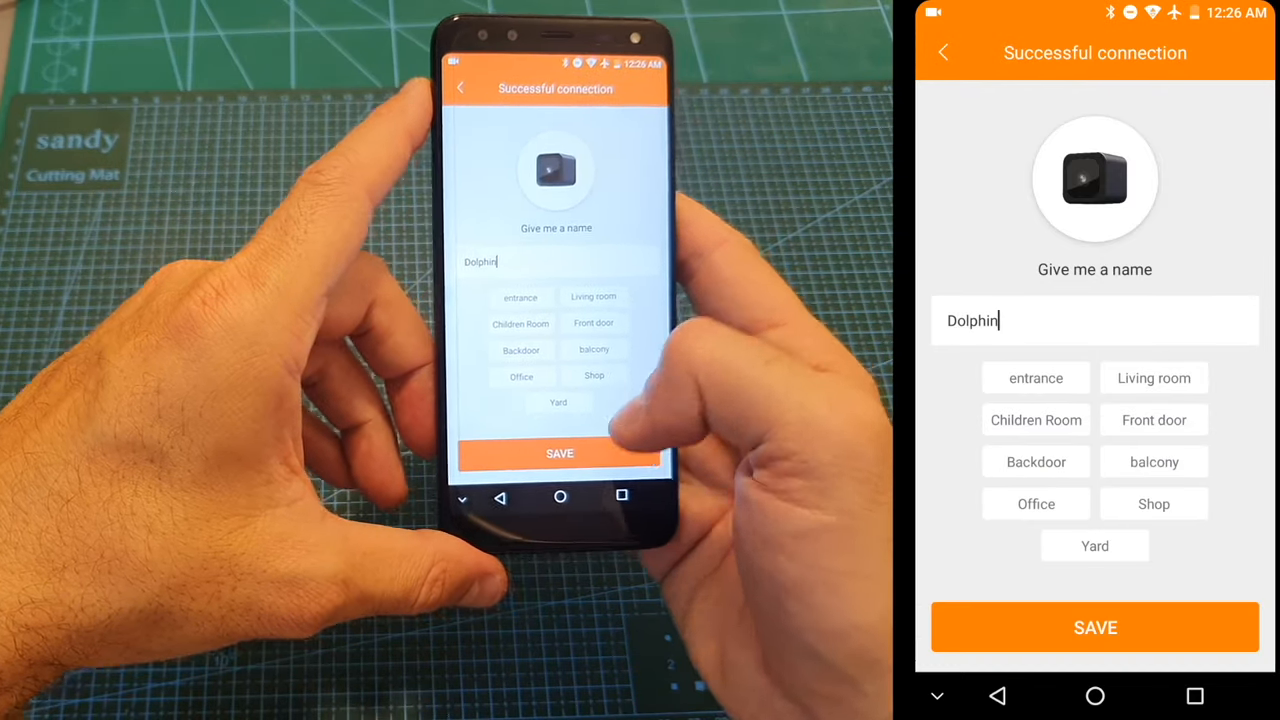
left_click(1094, 628)
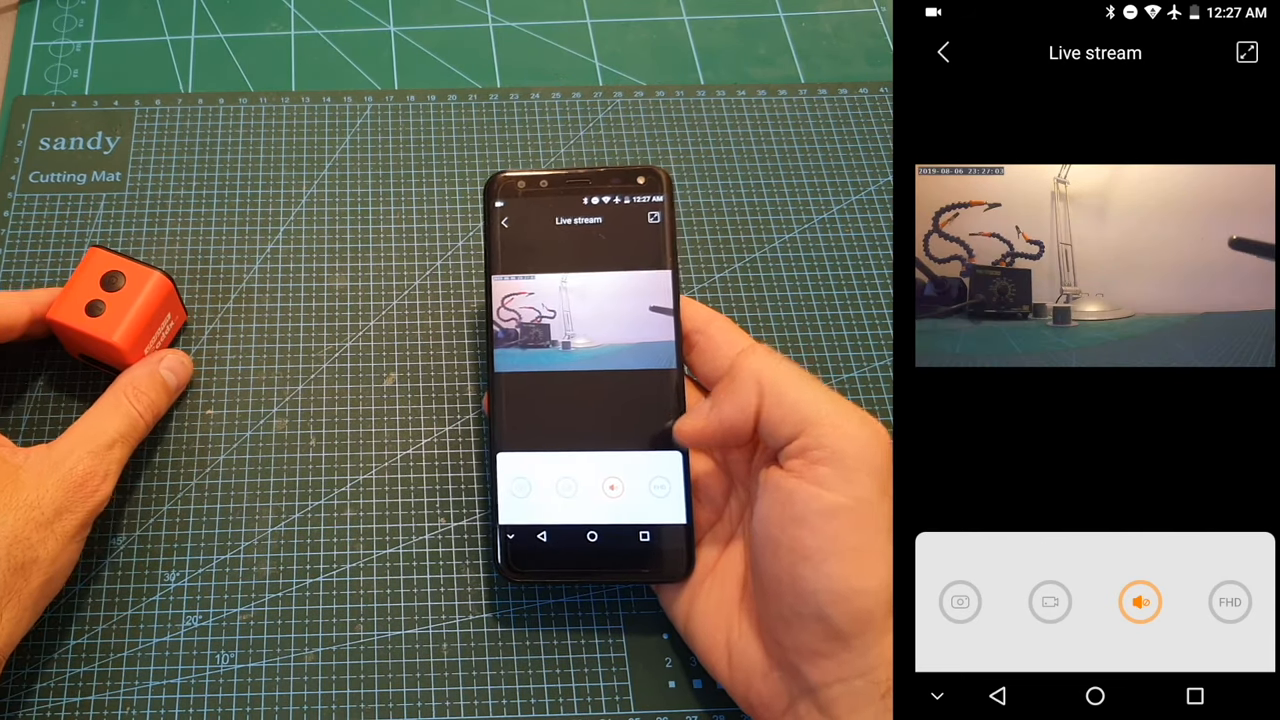
- Mute the live stream, save a snapshot, and record a short video clip of it
left_click(1230, 600)
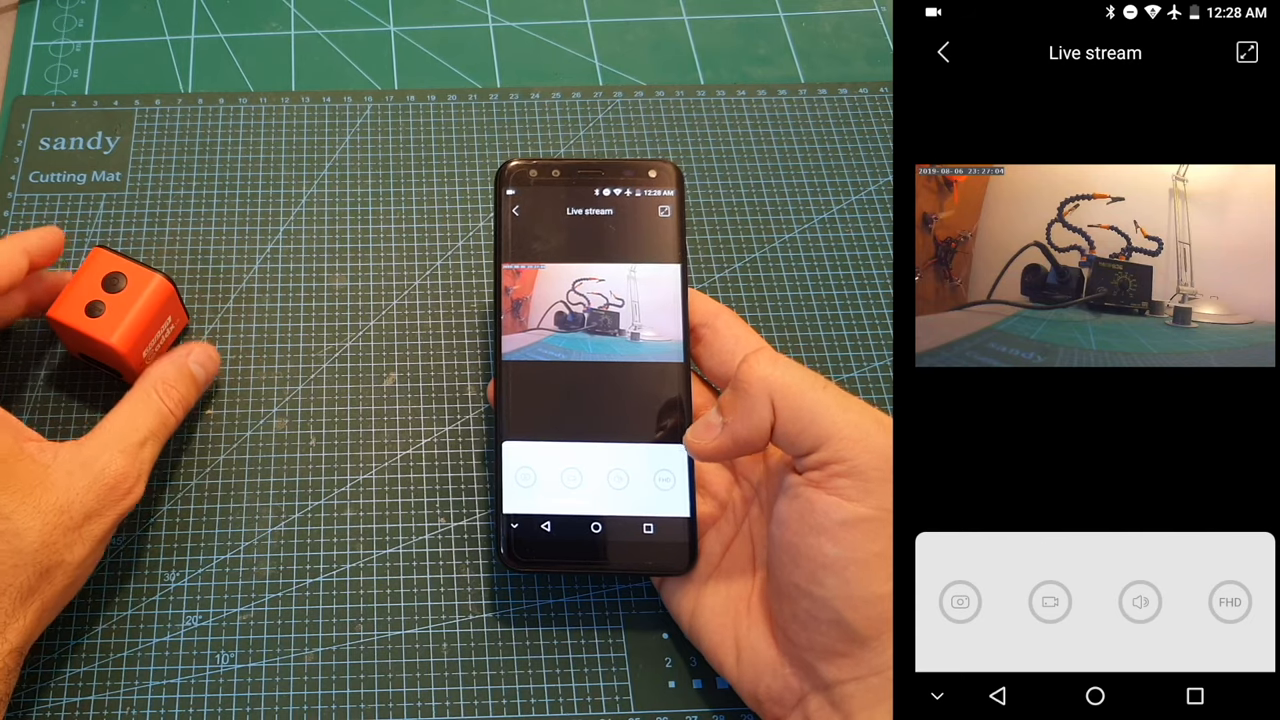
left_click(1140, 600)
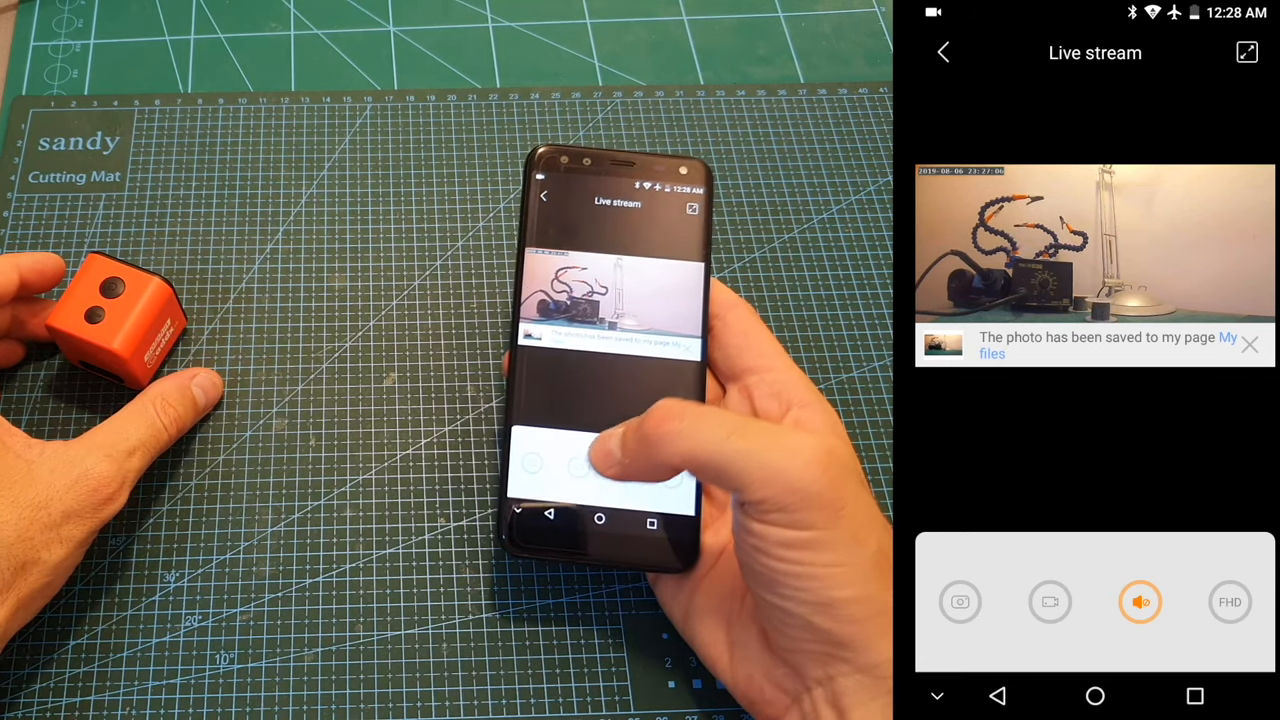
left_click(1050, 600)
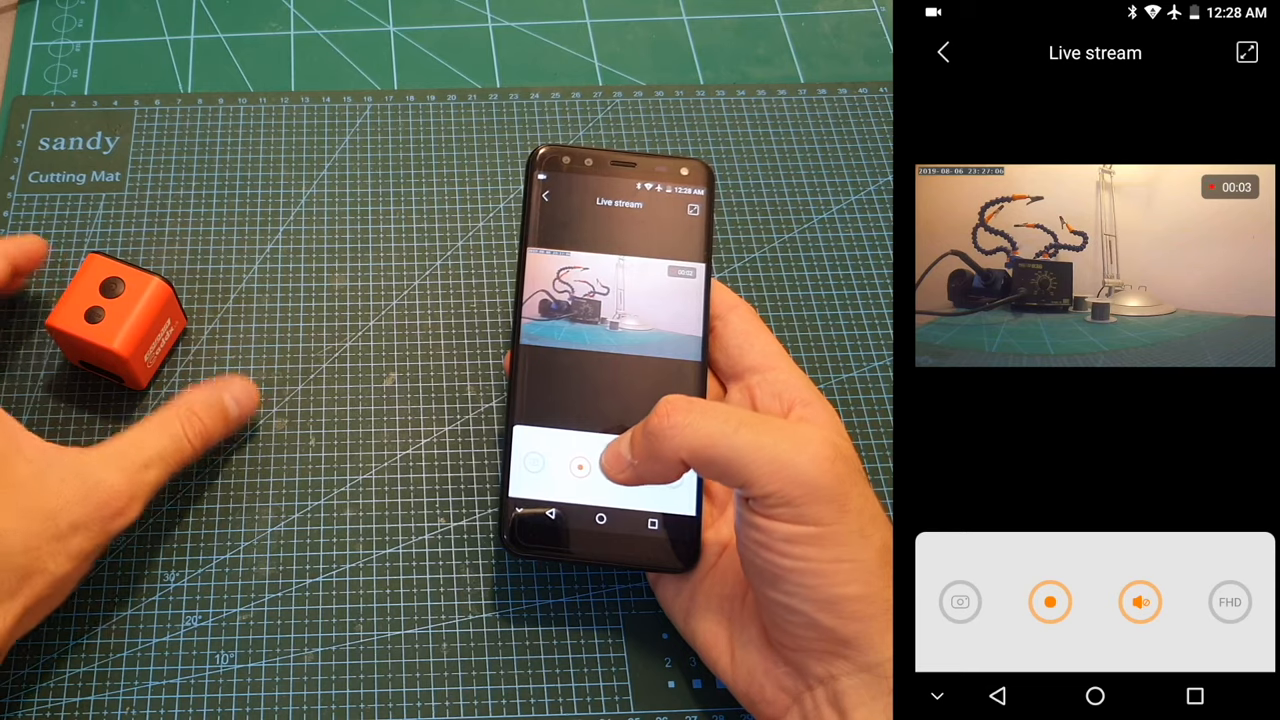
left_click(1050, 600)
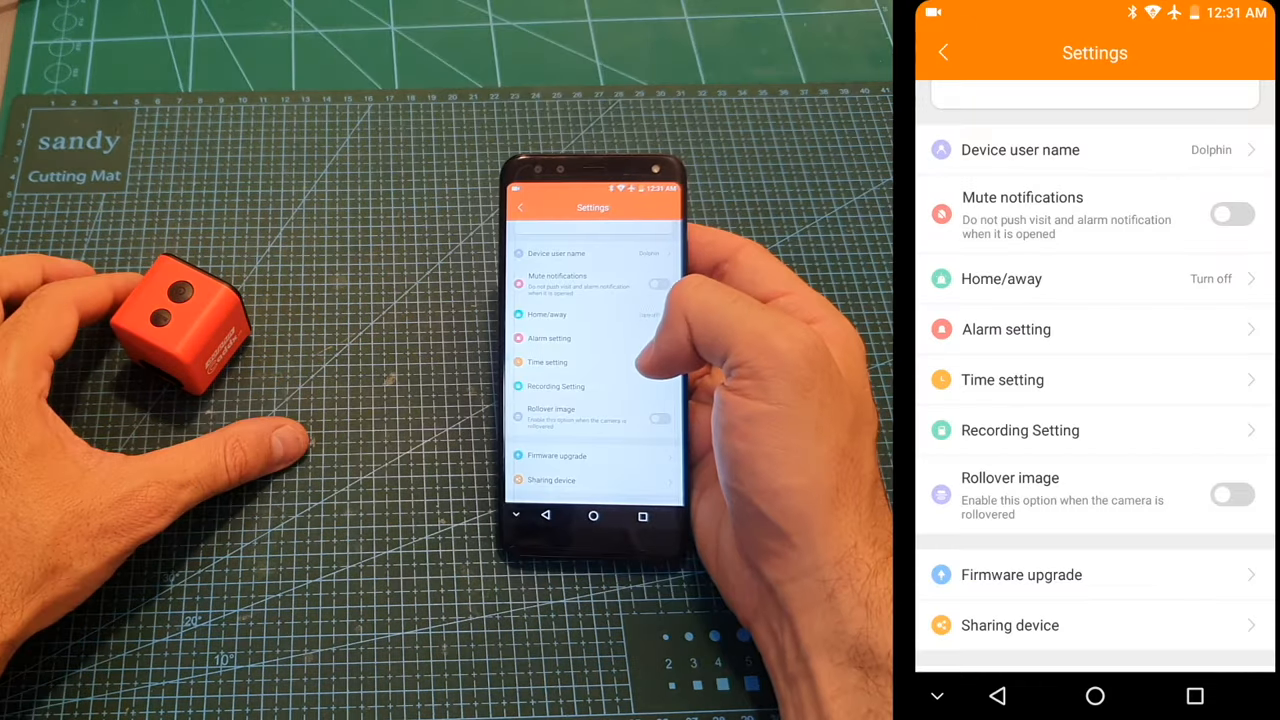
- Run the Firmware upgrade check in Dolphin's settings, confirming it is the latest version
left_click(1002, 380)
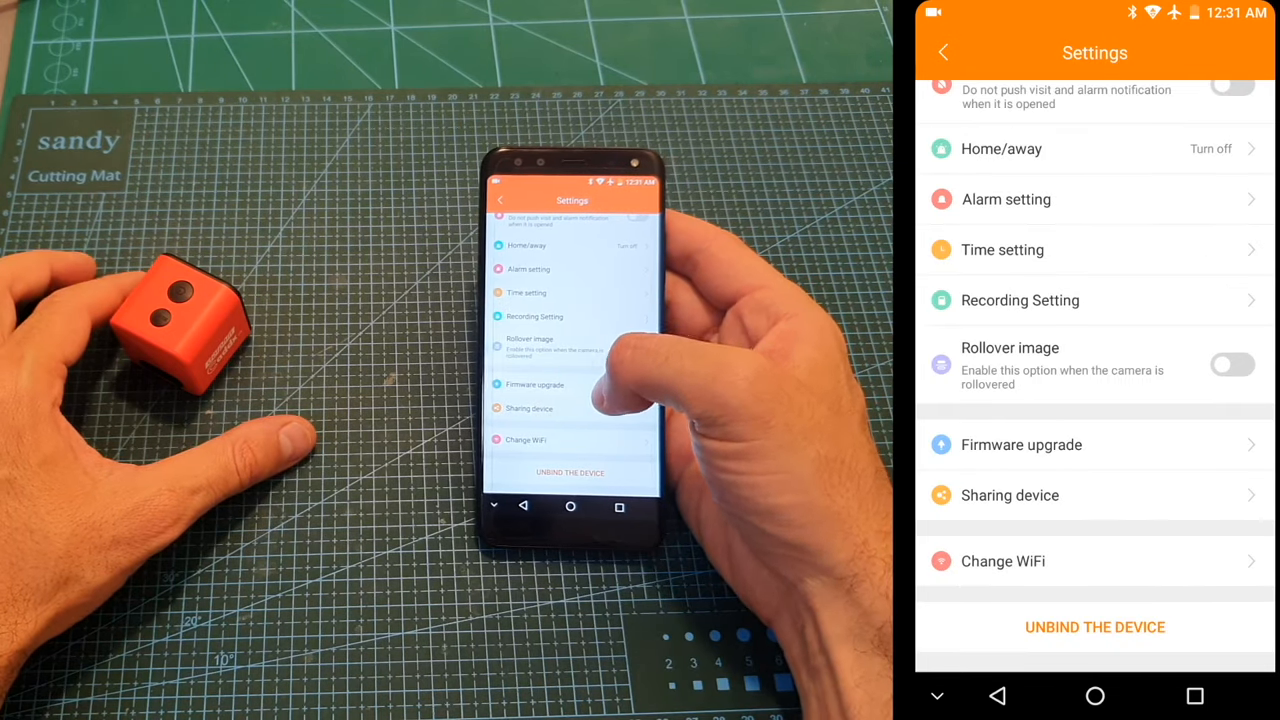
left_click(1020, 444)
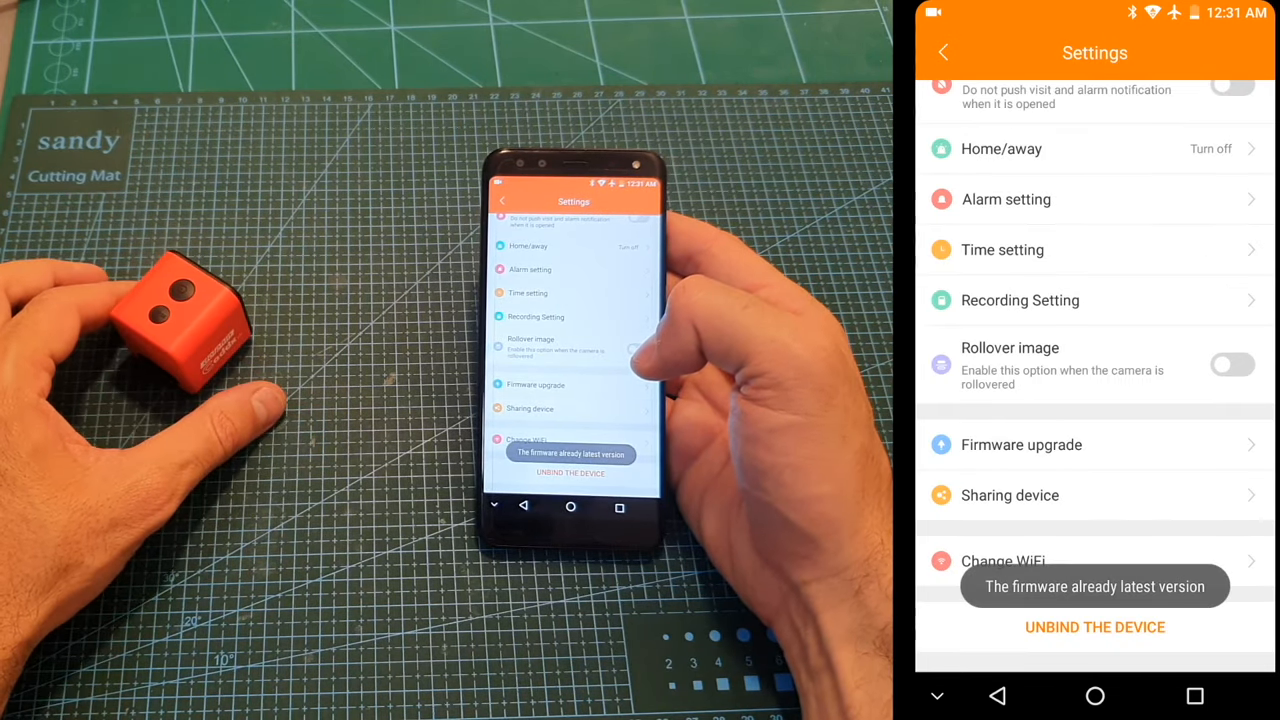